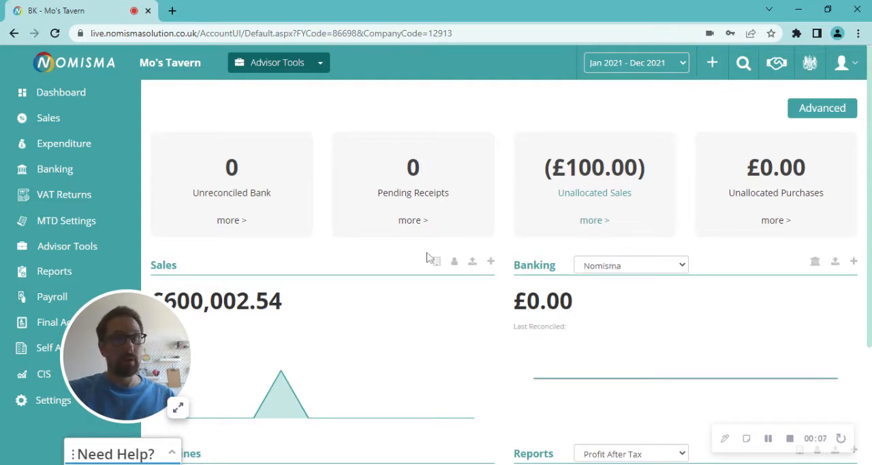
{"action": "mouse_move", "coordinate": [74, 379]}
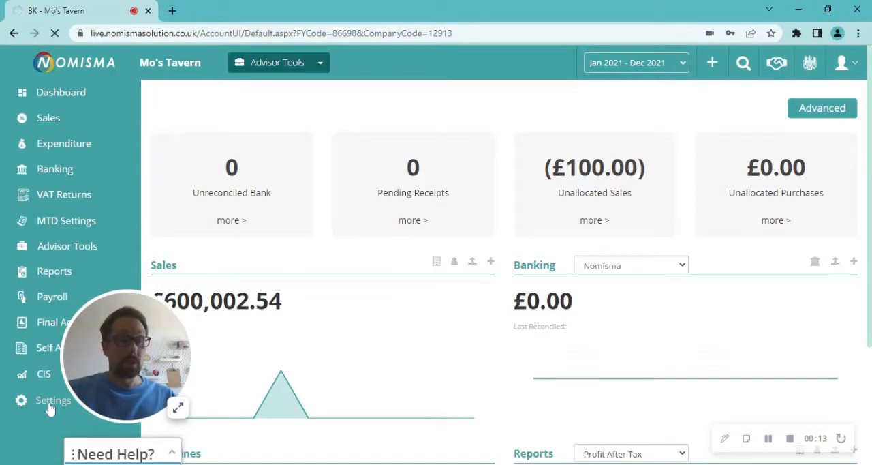
Step: Show Mo's Tavern's Accounting Period list with the 2021 and 2020 periods
{"action": "left_click", "coordinate": [54, 400]}
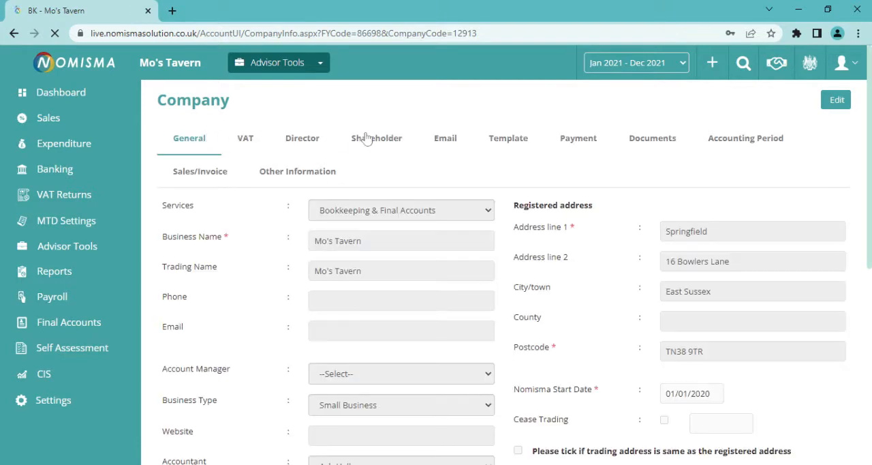
{"action": "left_click", "coordinate": [746, 137]}
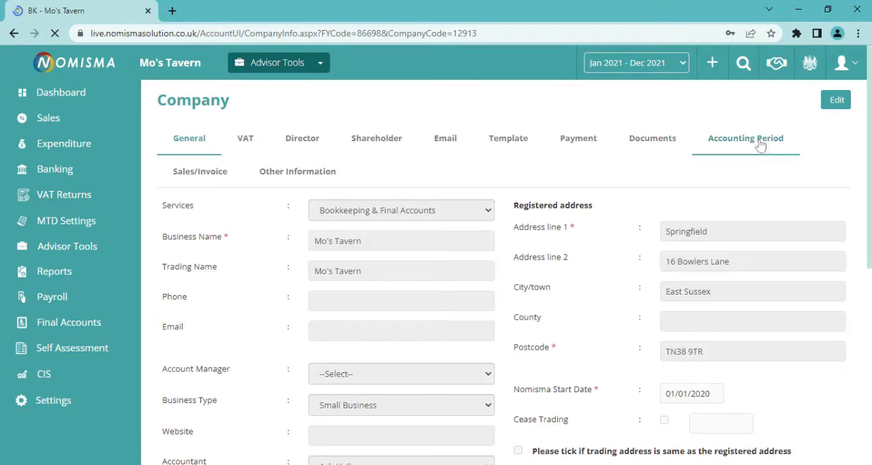
{"action": "left_click", "coordinate": [746, 137]}
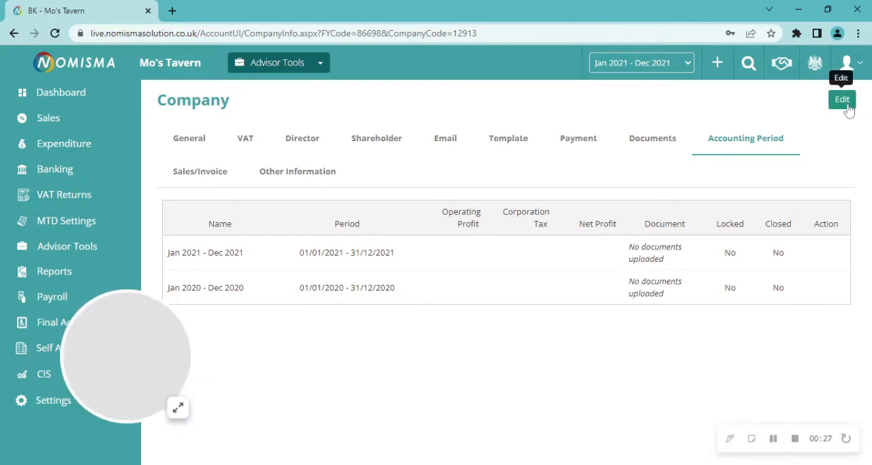
Step: Add the 2019 previous financial year, moving the start date to 01/01/2019
{"action": "left_click", "coordinate": [842, 99]}
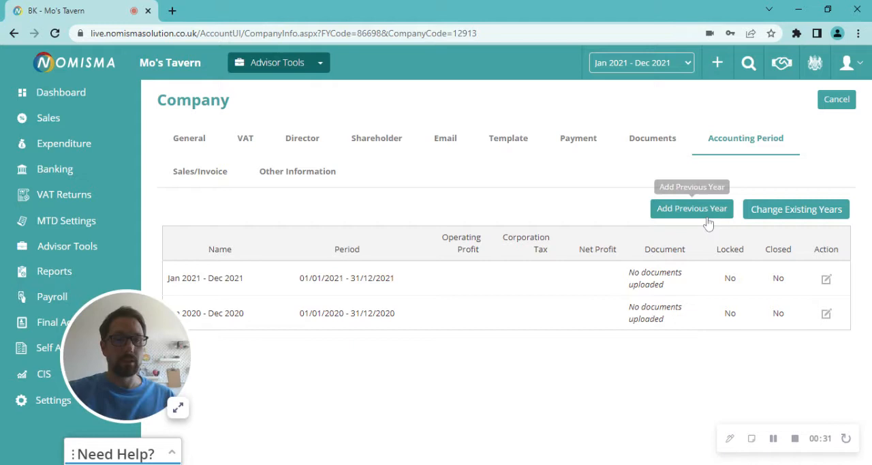
{"action": "mouse_move", "coordinate": [685, 217]}
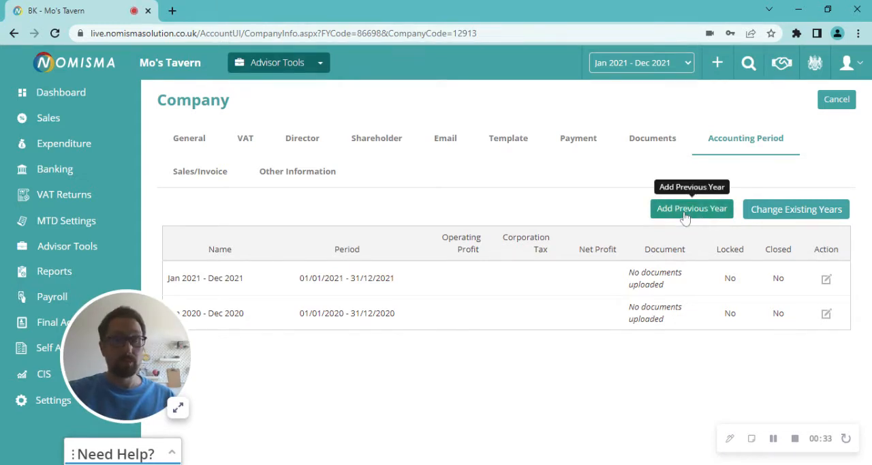
{"action": "left_click", "coordinate": [691, 208]}
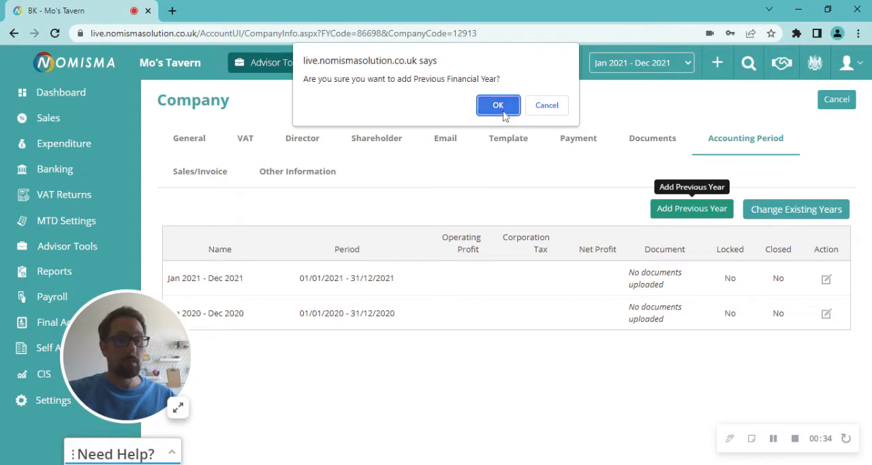
{"action": "left_click", "coordinate": [498, 105]}
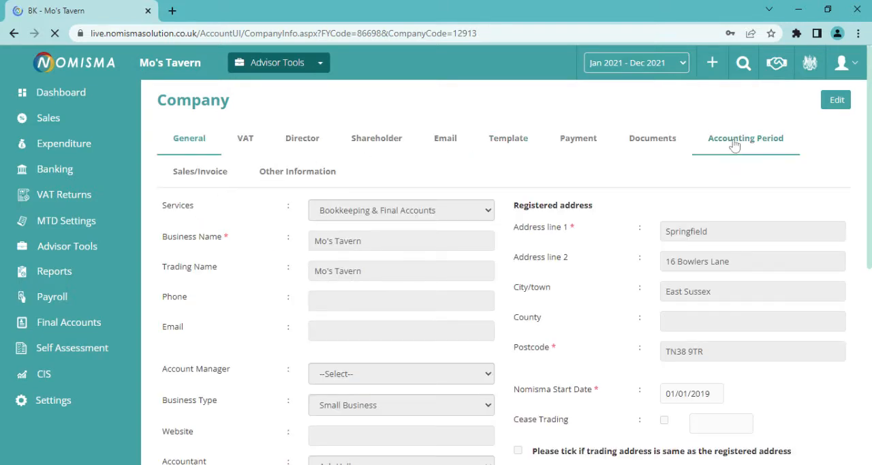
Step: Reopen the Accounting Period list showing Jan 2019 - Dec 2019 and enter edit mode
{"action": "left_click", "coordinate": [746, 137]}
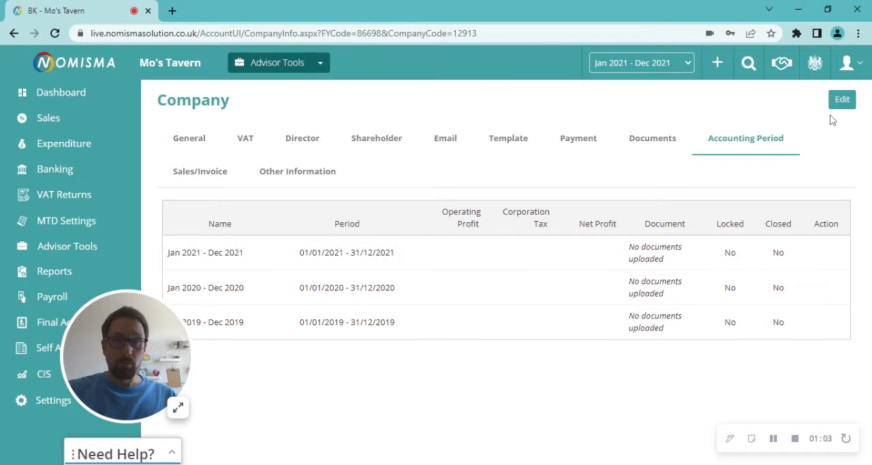
{"action": "left_click", "coordinate": [842, 99]}
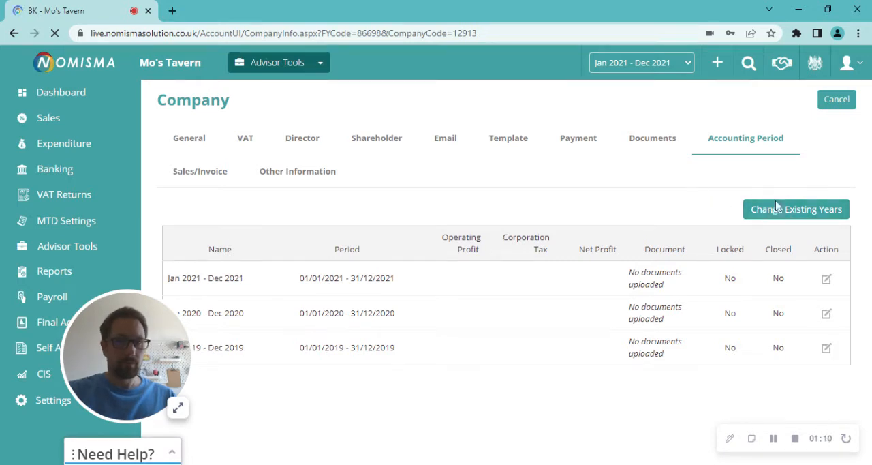
Step: Mark Jan 2019 - Dec 2019 for removal under Change Existing Years and save
{"action": "left_click", "coordinate": [795, 208]}
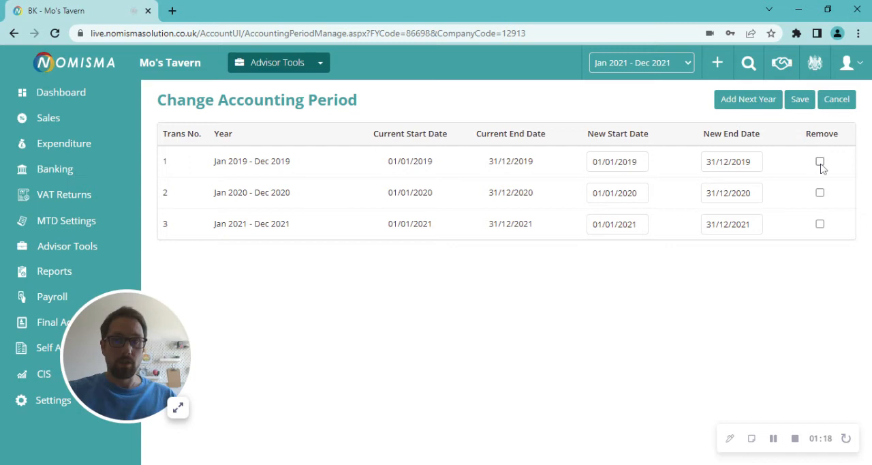
{"action": "left_click", "coordinate": [820, 162]}
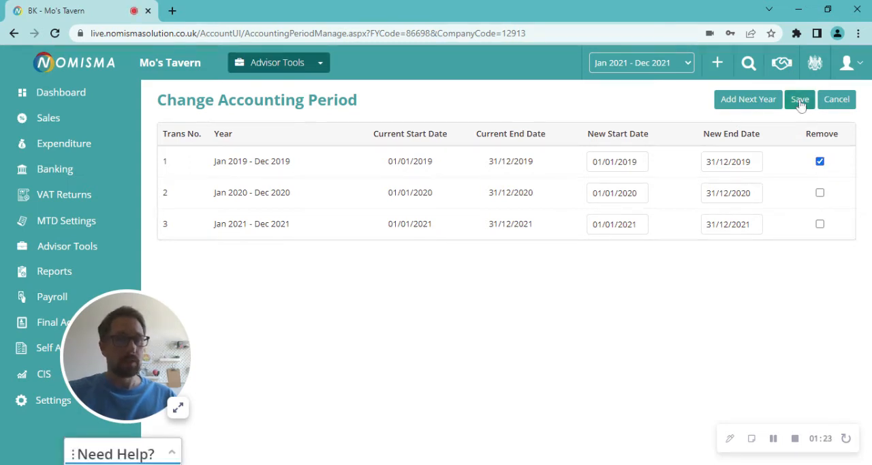
{"action": "left_click", "coordinate": [799, 99]}
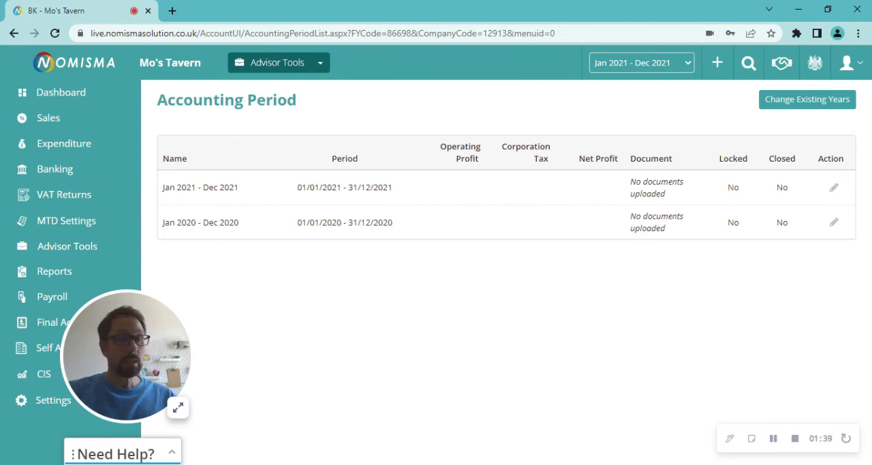
{"action": "mouse_move", "coordinate": [518, 201]}
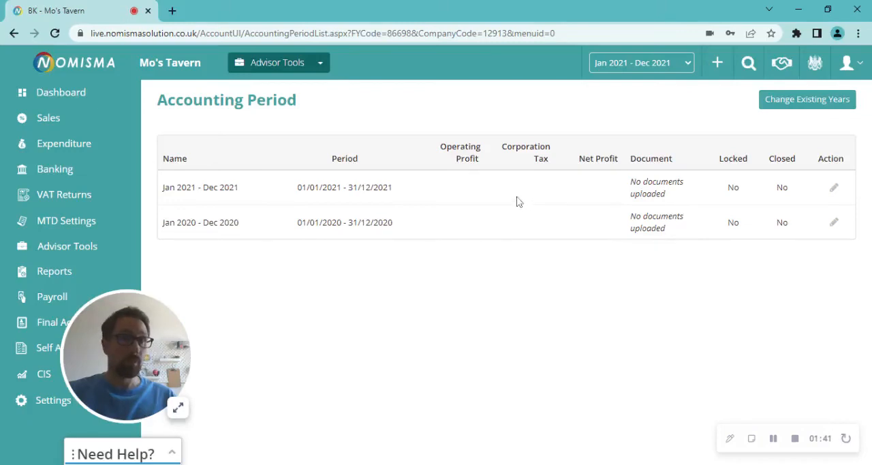
{"action": "mouse_move", "coordinate": [495, 208]}
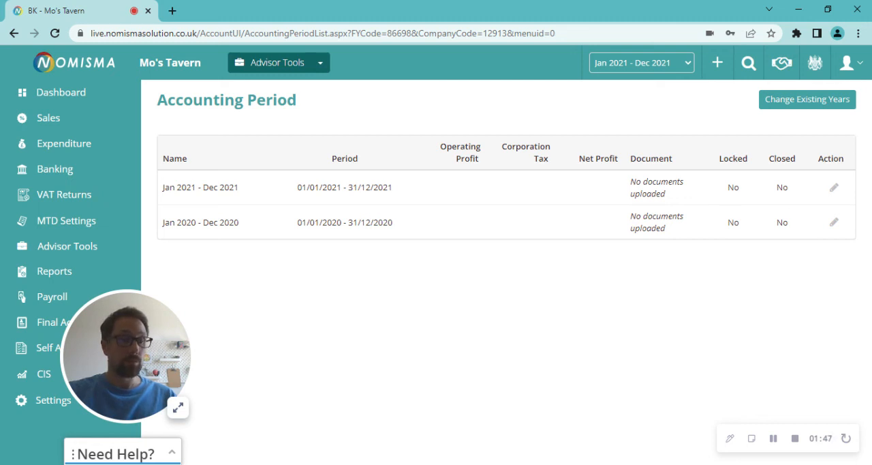
{"action": "mouse_move", "coordinate": [507, 220]}
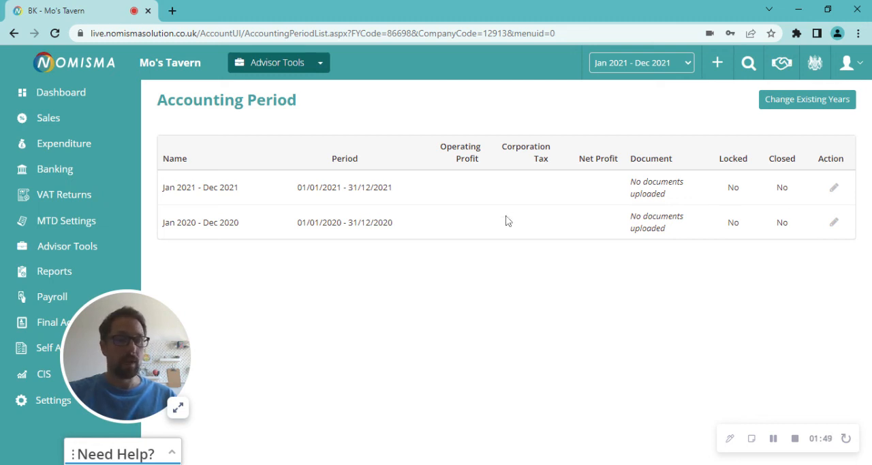
{"action": "mouse_move", "coordinate": [573, 437]}
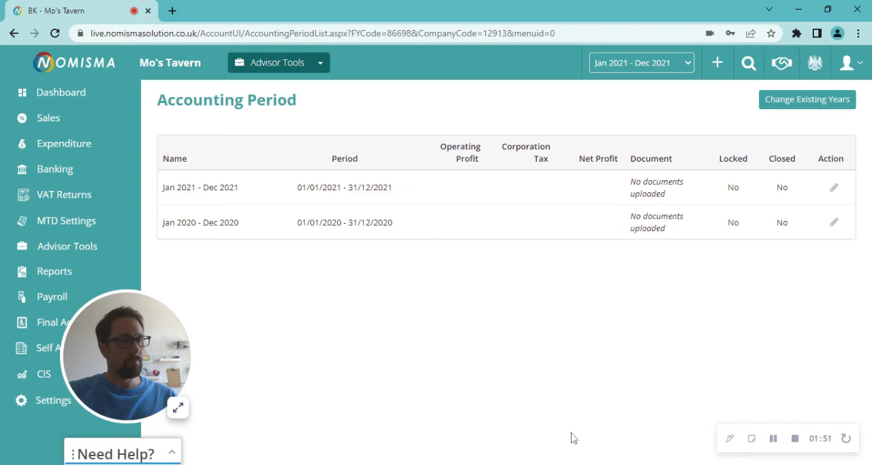